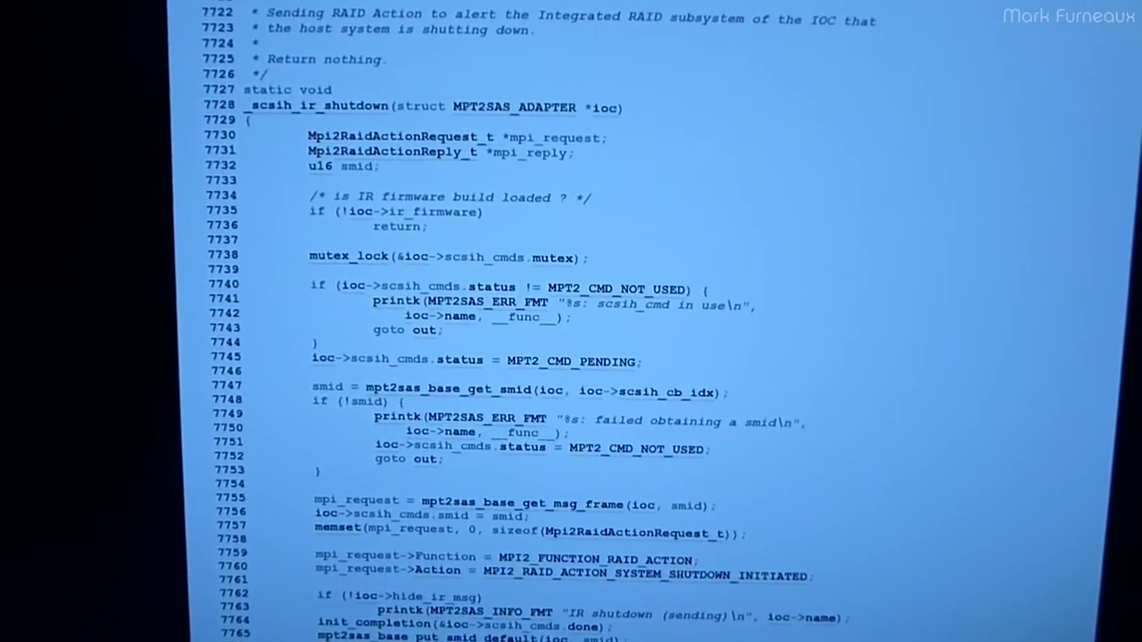
scroll("down", 3)
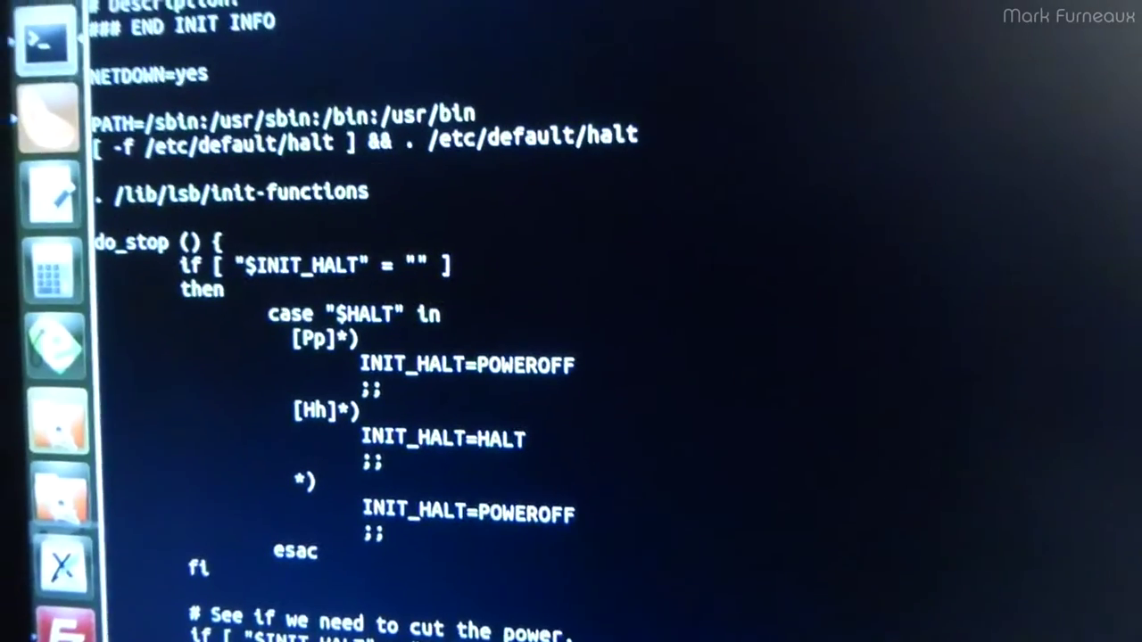
scroll("down", 3)
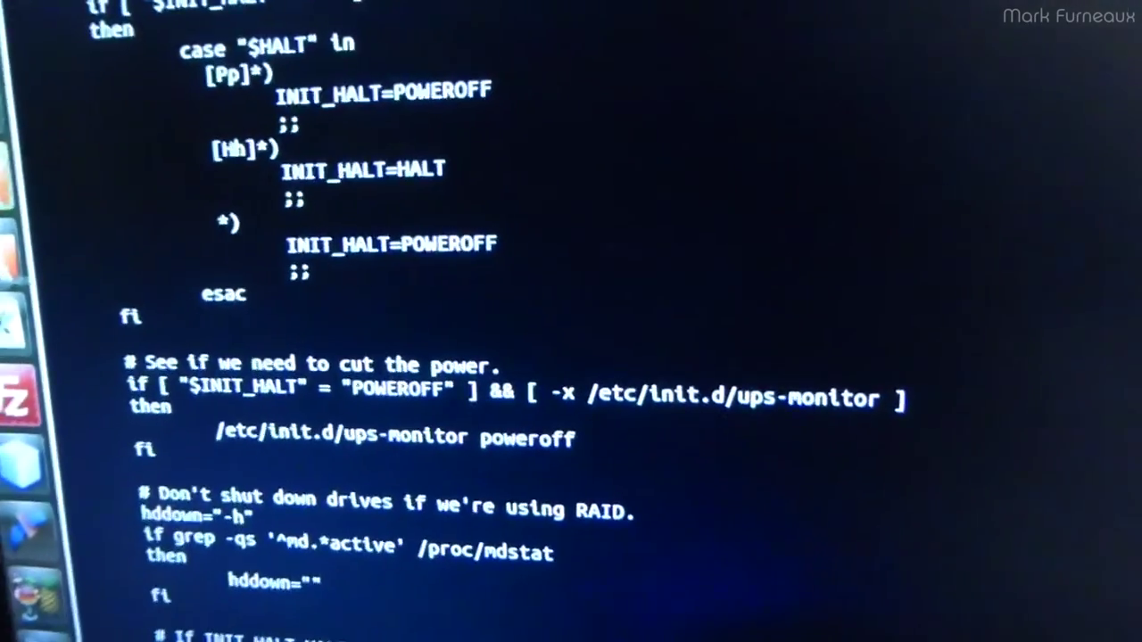